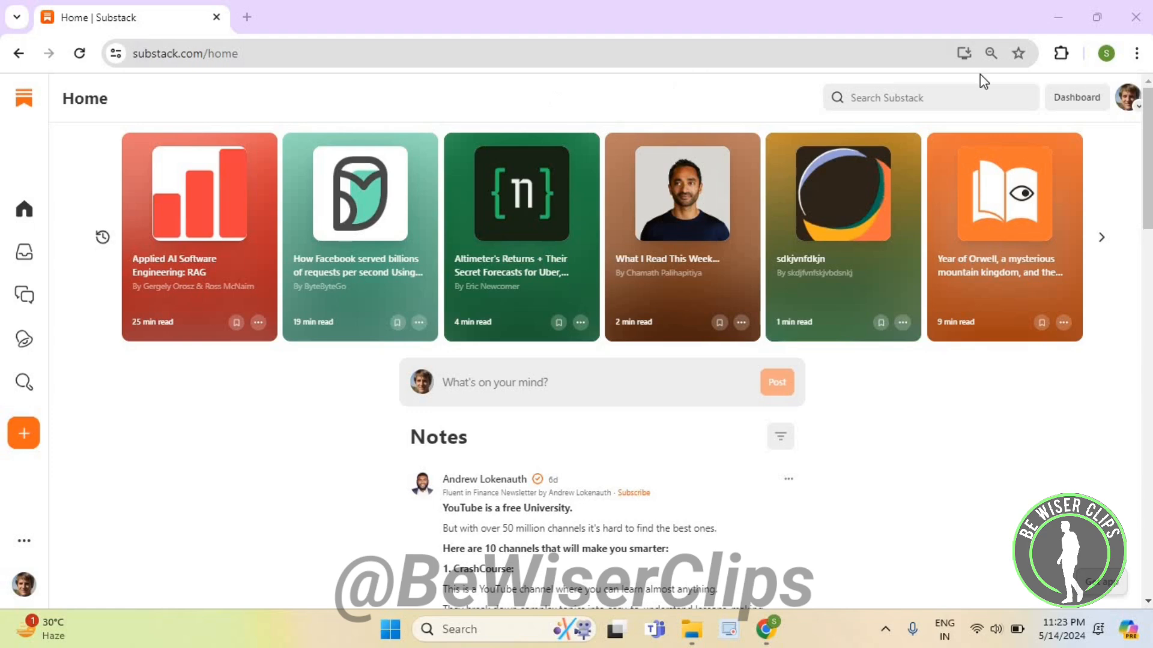
mouse_move(1128, 97)
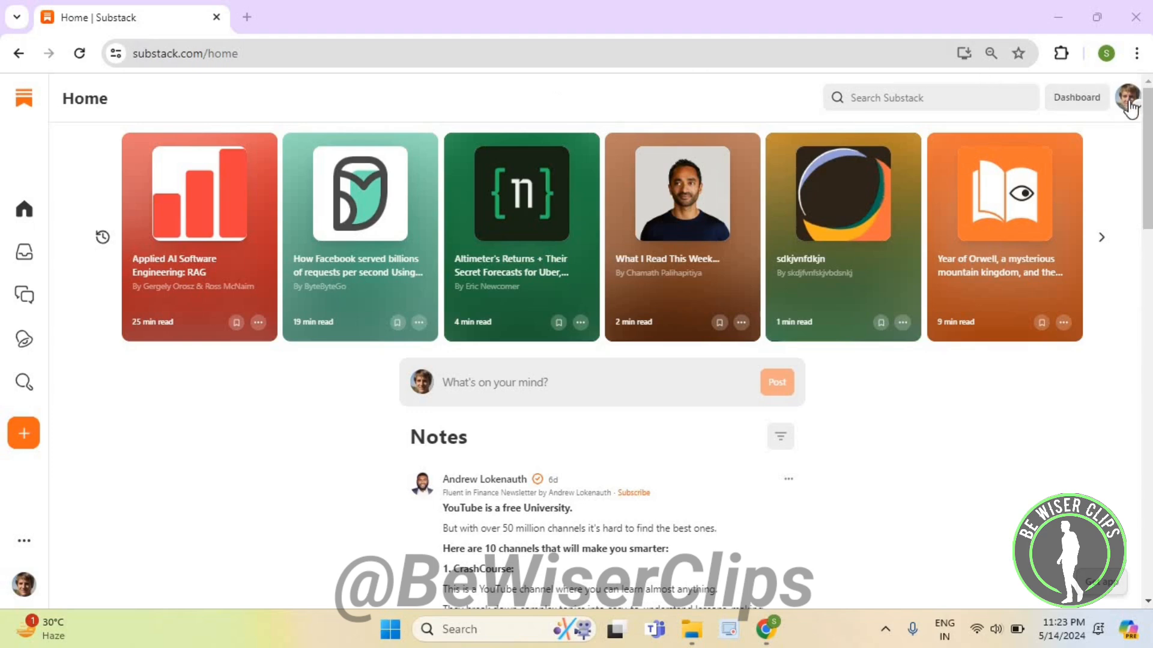
Open the account menu from the profile avatar at the top right
left_click(1129, 96)
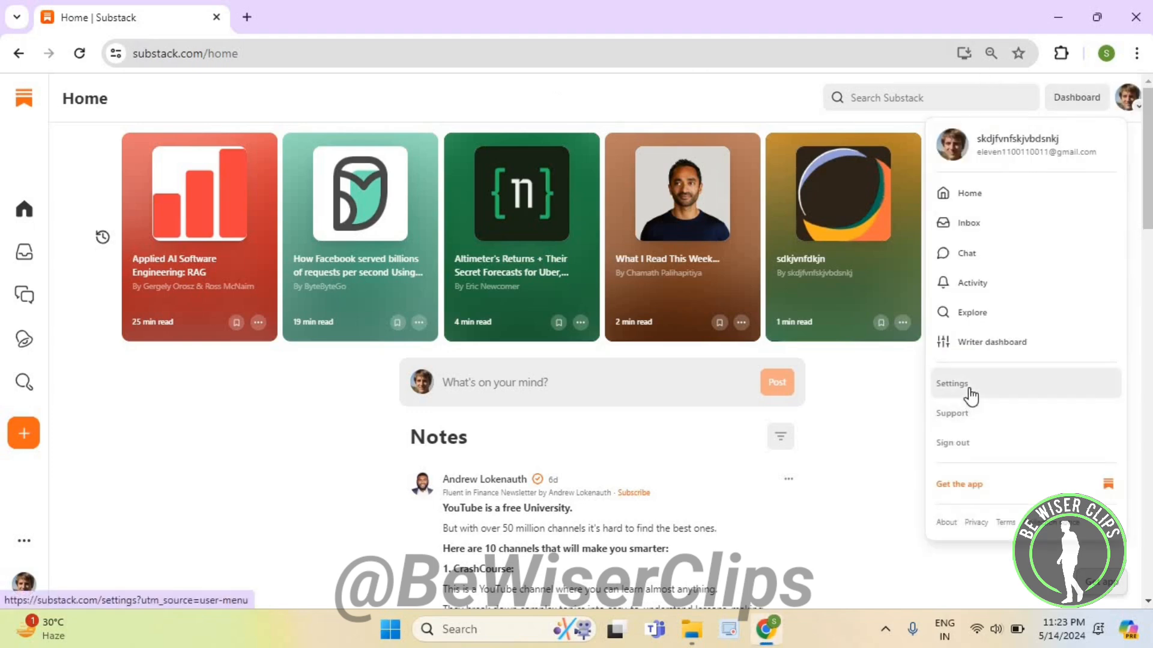
Go to Settings and switch on the New recommenders notification toggle
left_click(952, 383)
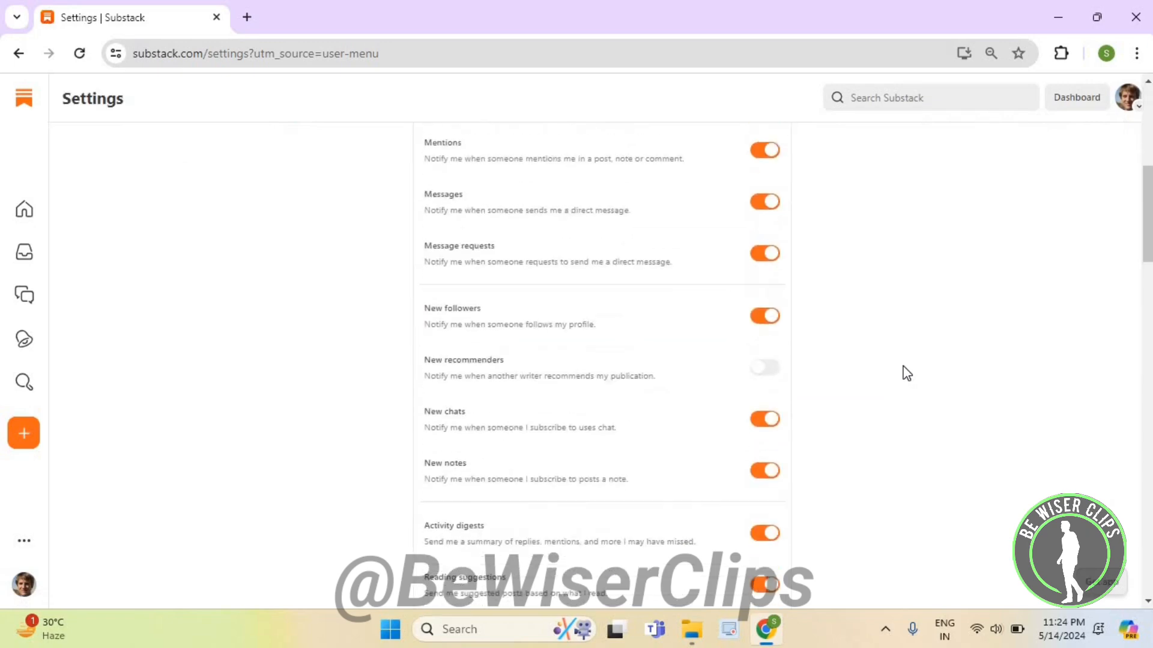
scroll("down", 3)
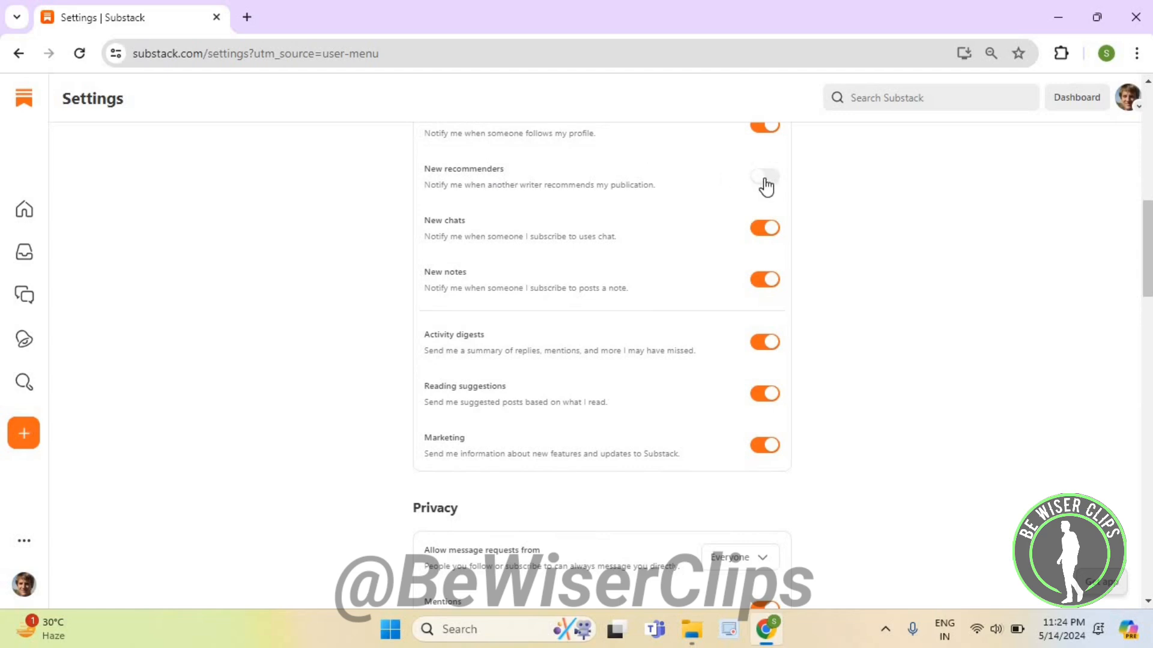
left_click(765, 176)
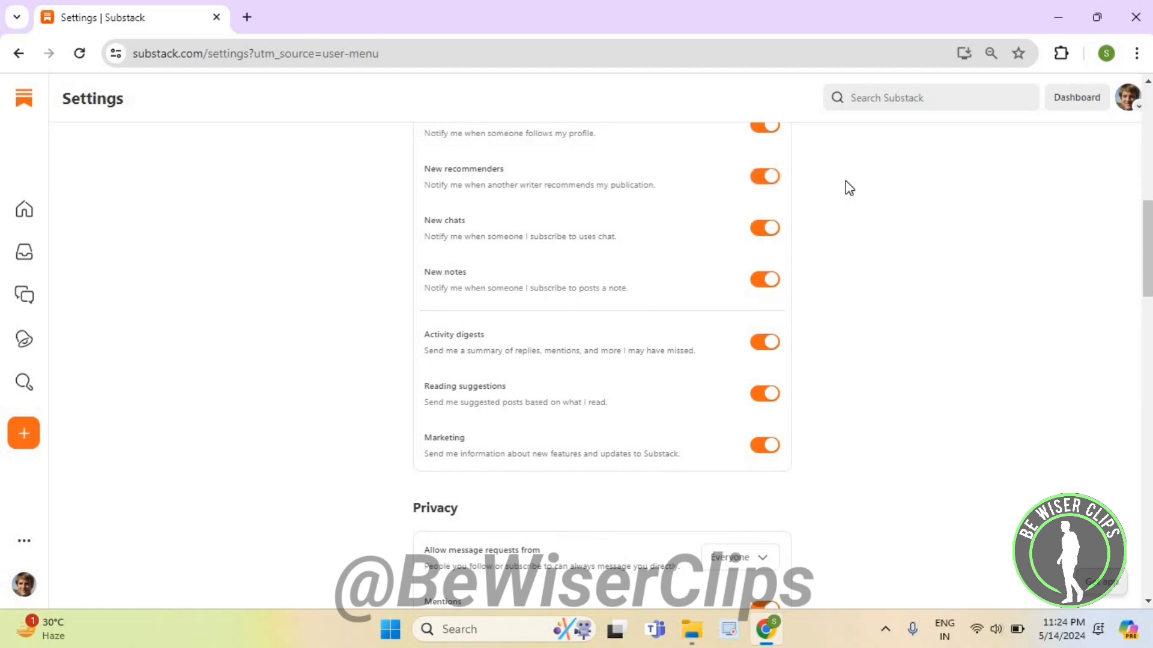